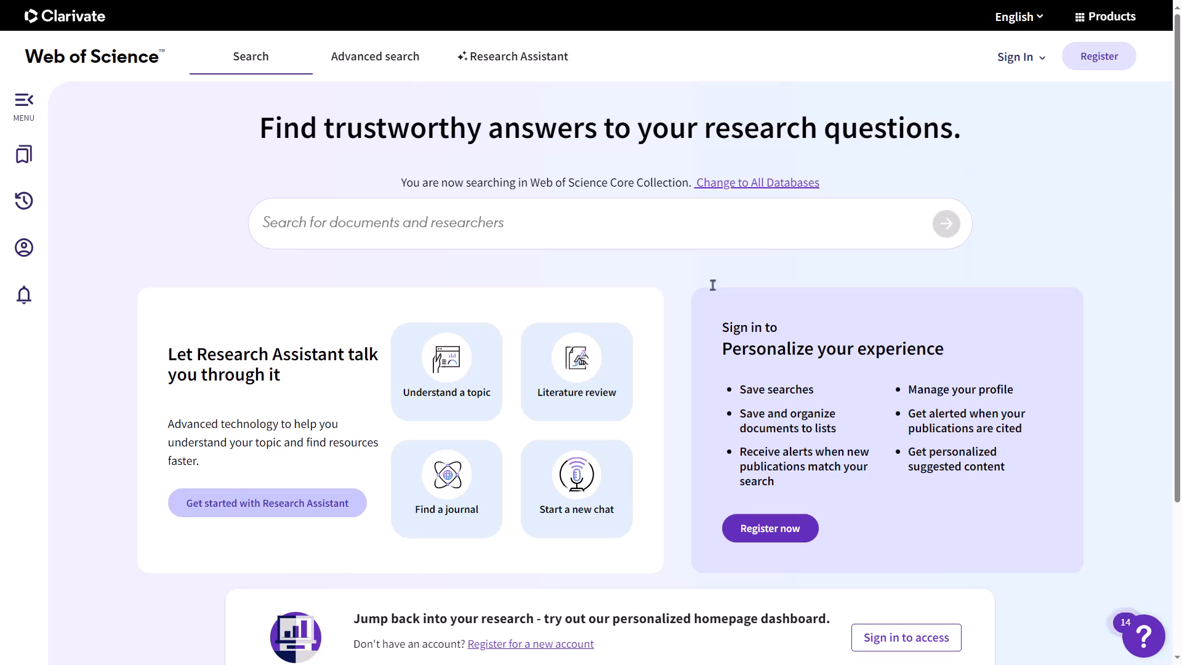
Search the Core Collection for 'Renewable energy sources and their efficiency' and review the 8,177 results.
{"action": "type", "text": "Renewable energy sources and their efficiency"}
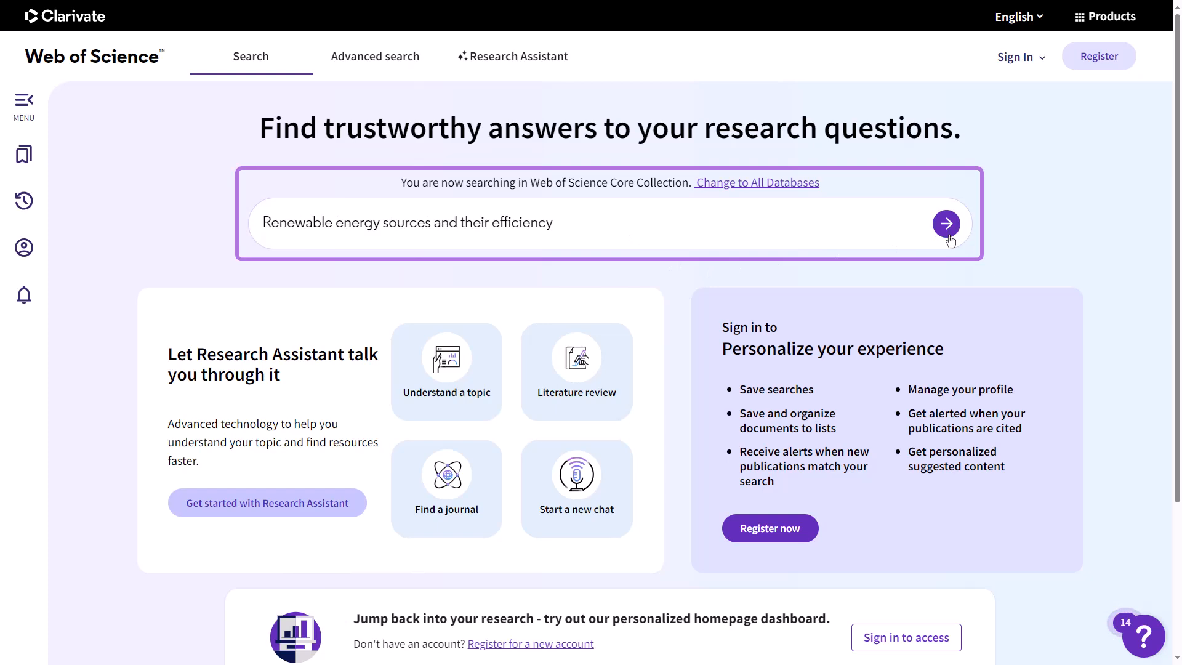
{"action": "left_click", "coordinate": [946, 223]}
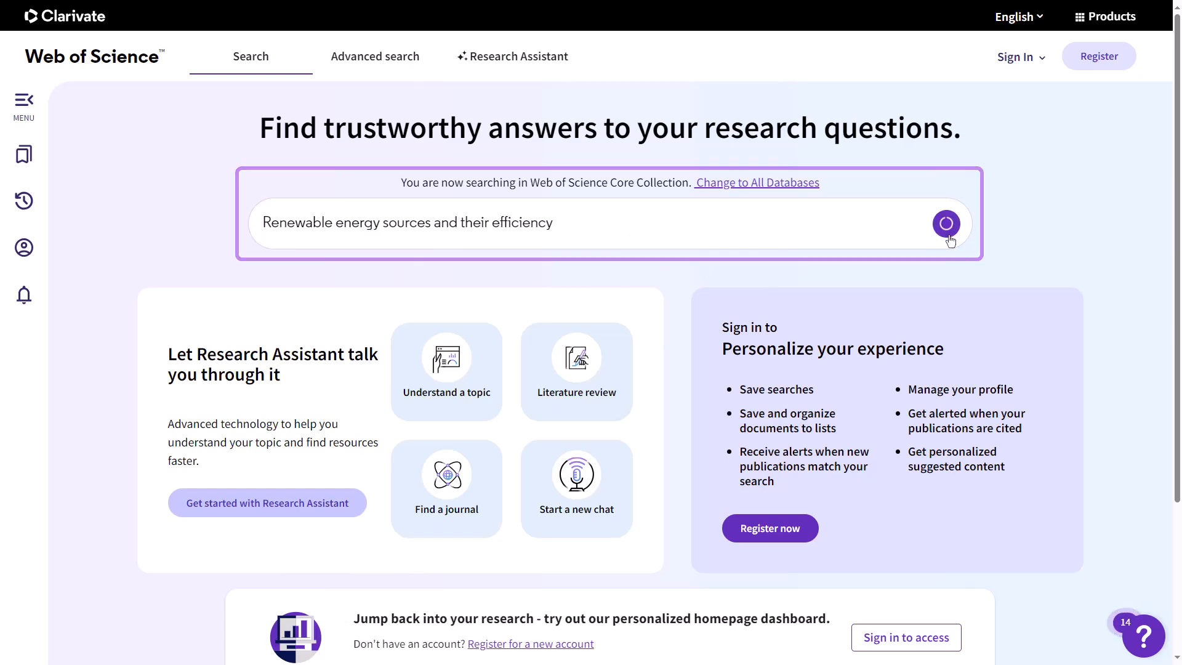
{"action": "left_click", "coordinate": [946, 223]}
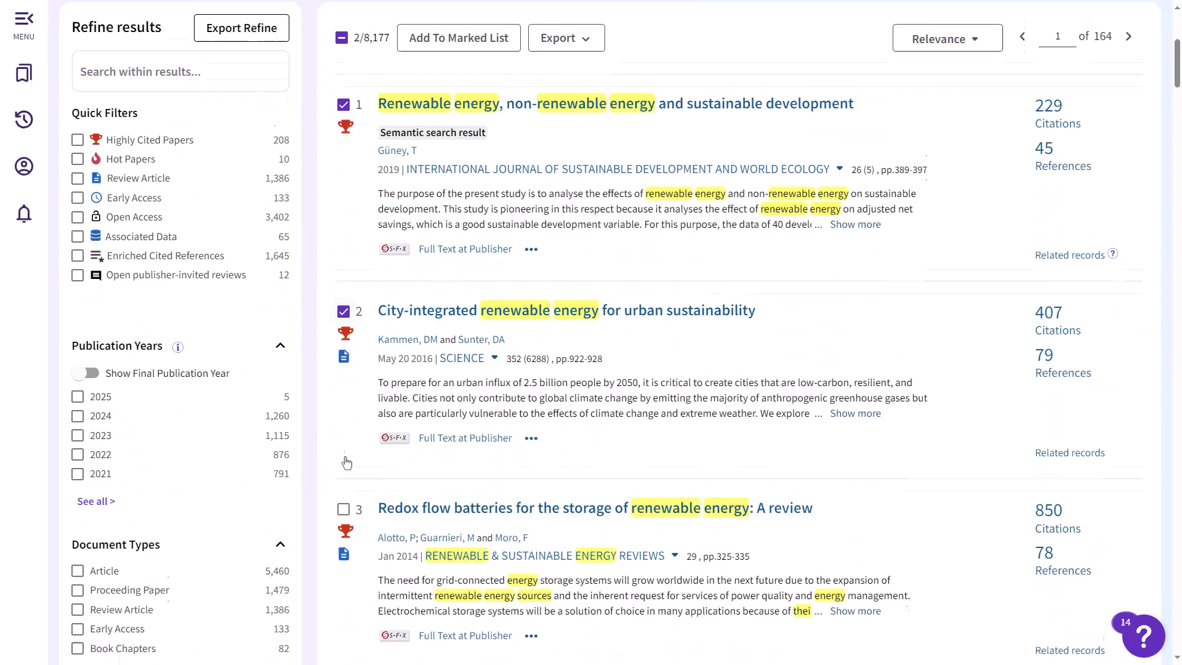
{"action": "scroll", "scroll_direction": "down", "scroll_amount": 3}
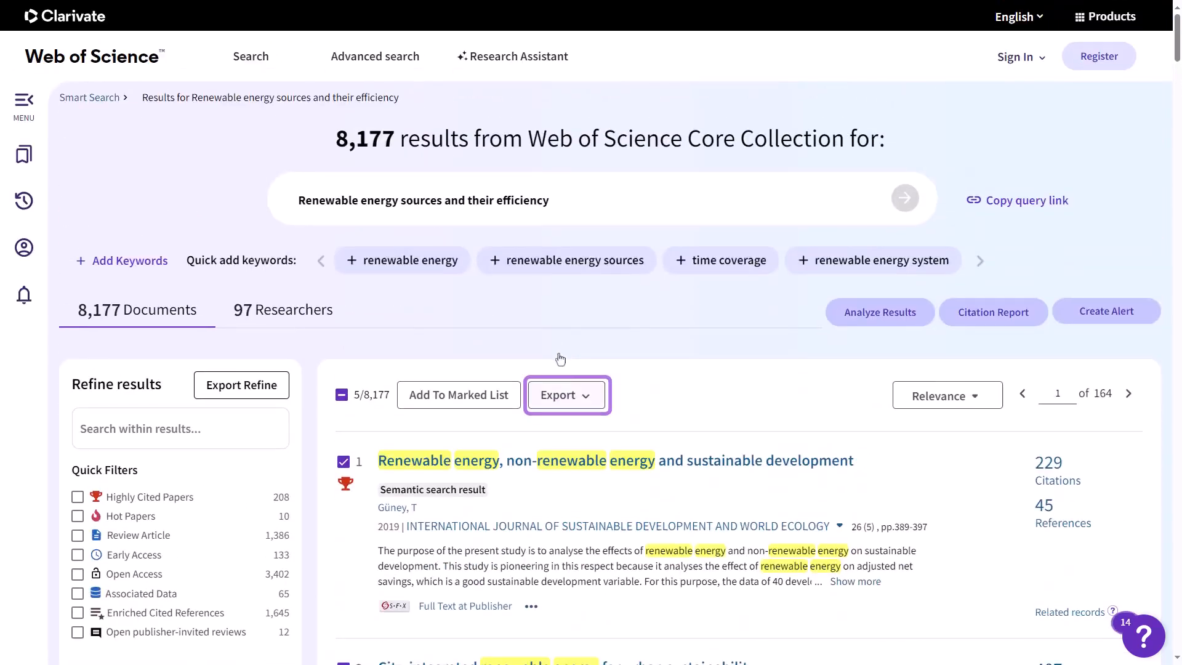
Export the 5 selected records to EndNote desktop.
{"action": "left_click", "coordinate": [561, 394]}
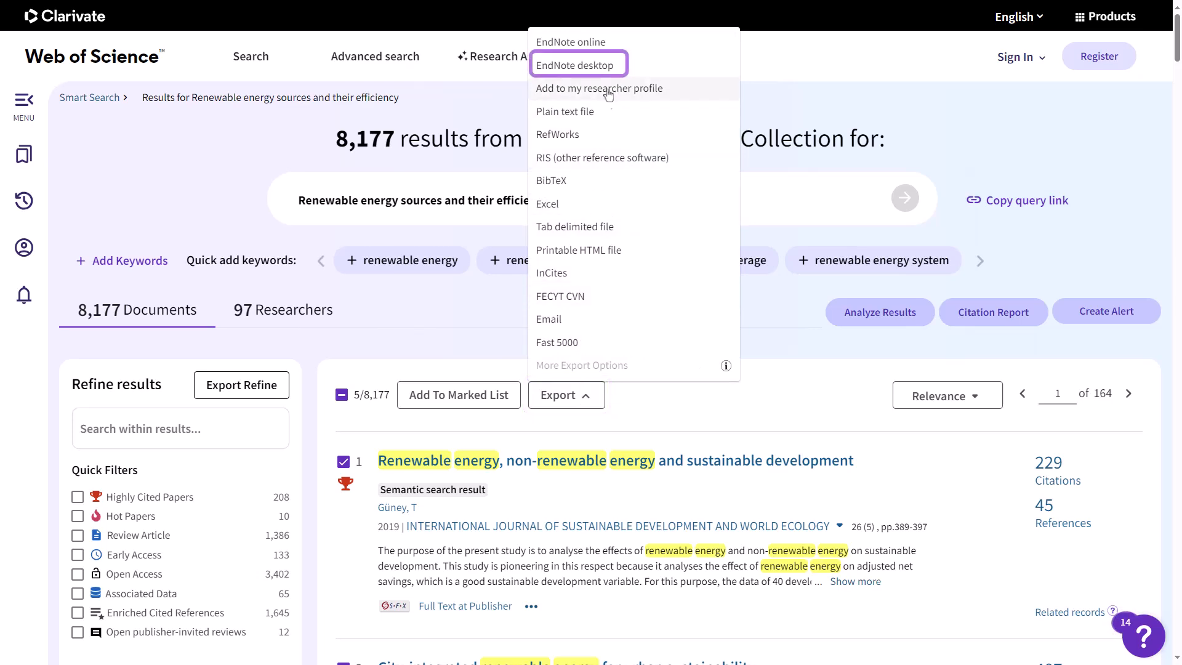
{"action": "left_click", "coordinate": [579, 64]}
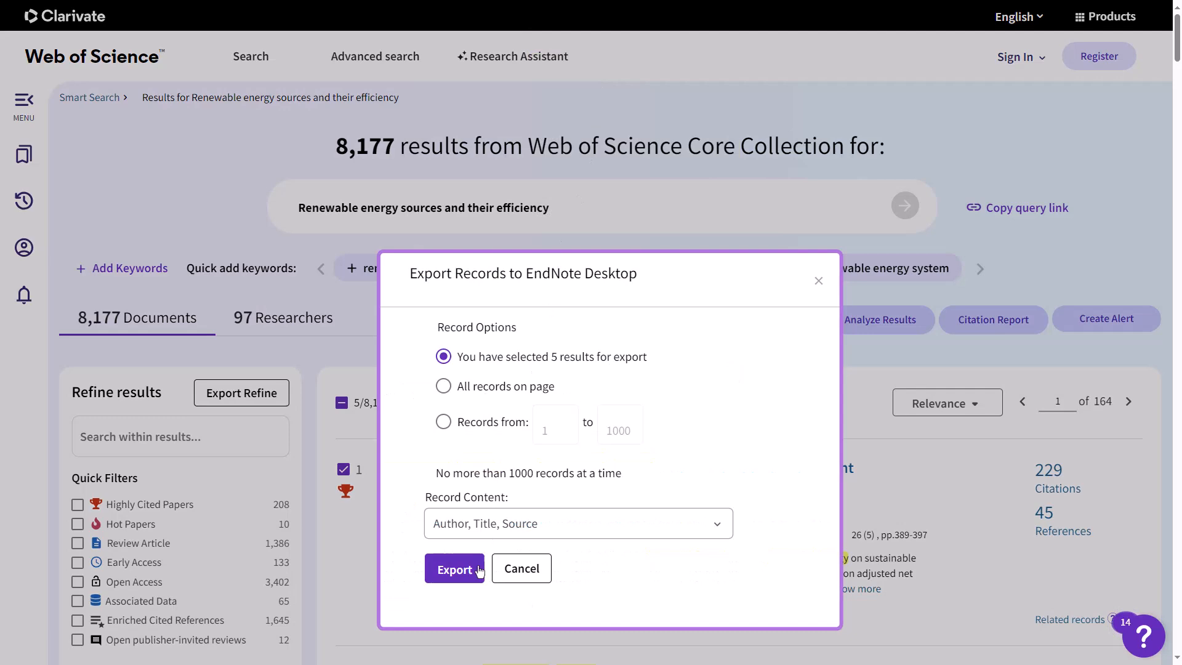
{"action": "left_click", "coordinate": [454, 569]}
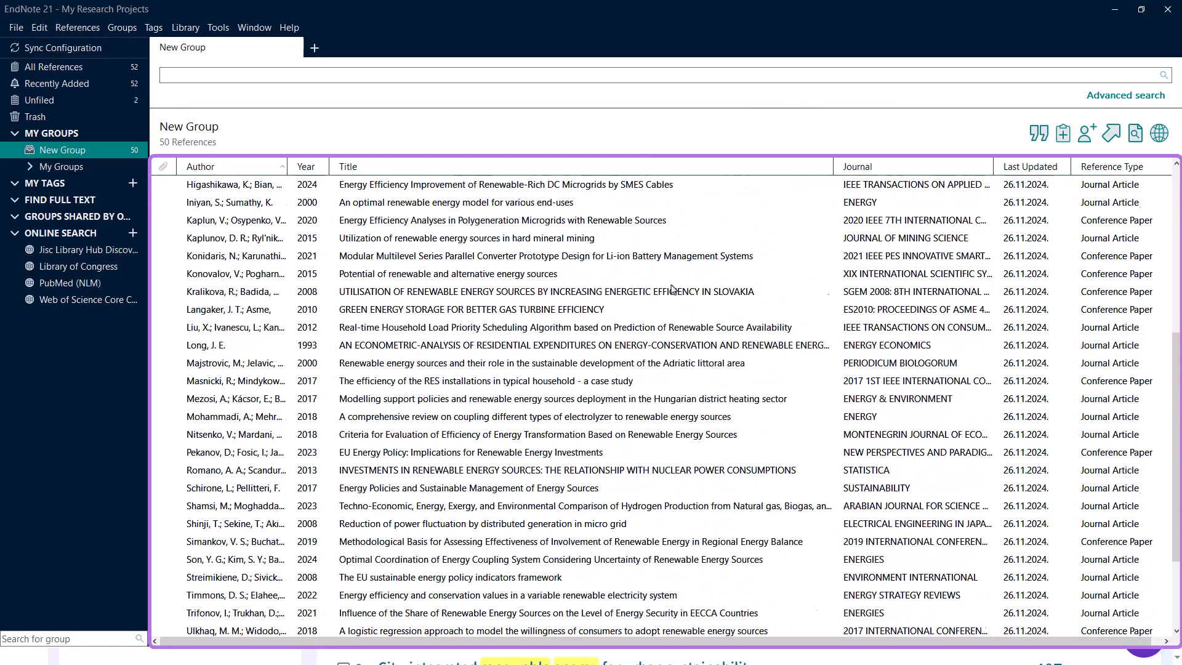
Select the Aydin 2014 'SWOT Analysis of Renewable Energy' reference in New Group.
{"action": "left_click", "coordinate": [201, 166]}
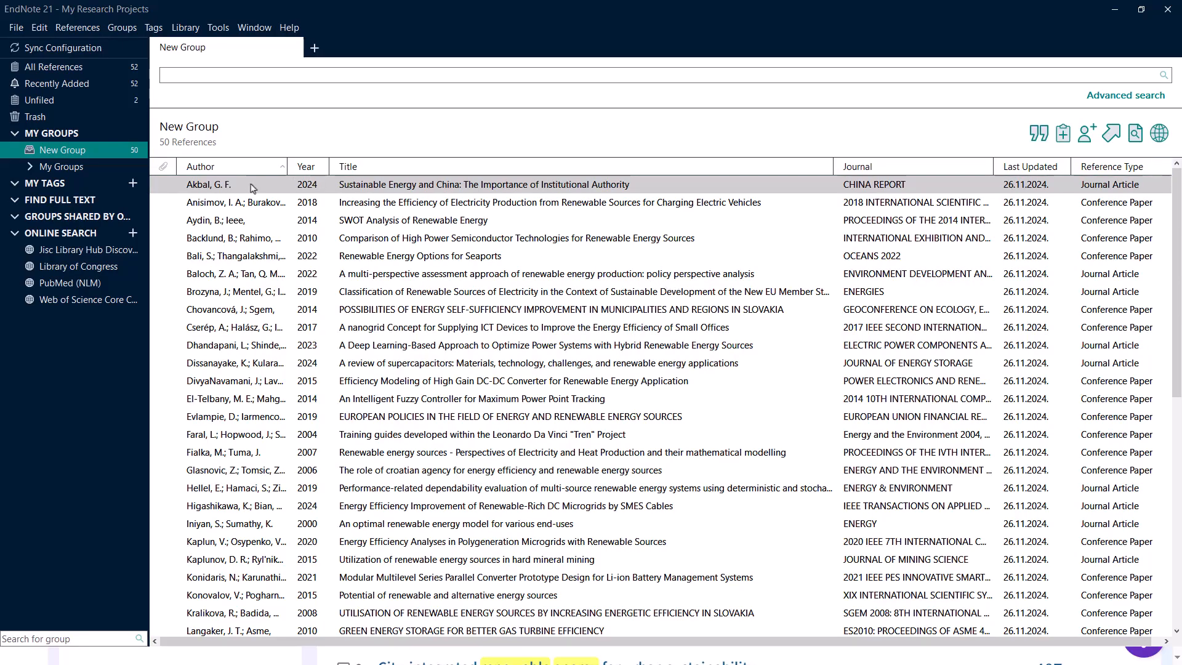
{"action": "left_click", "coordinate": [414, 219]}
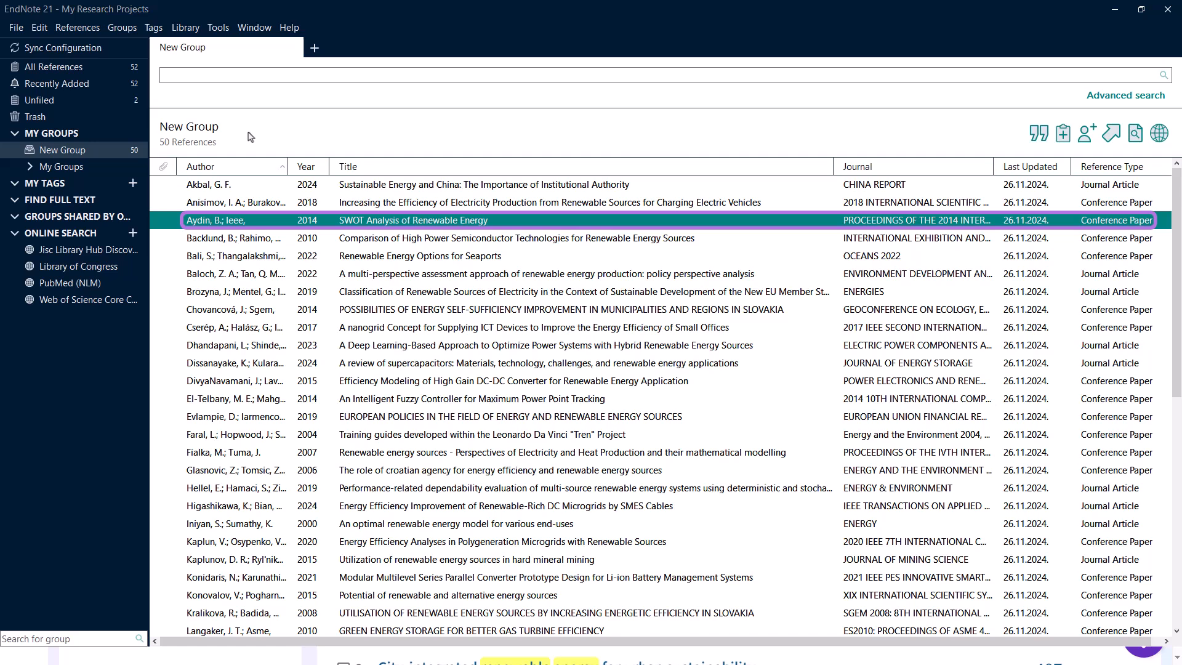
{"action": "left_click", "coordinate": [77, 27]}
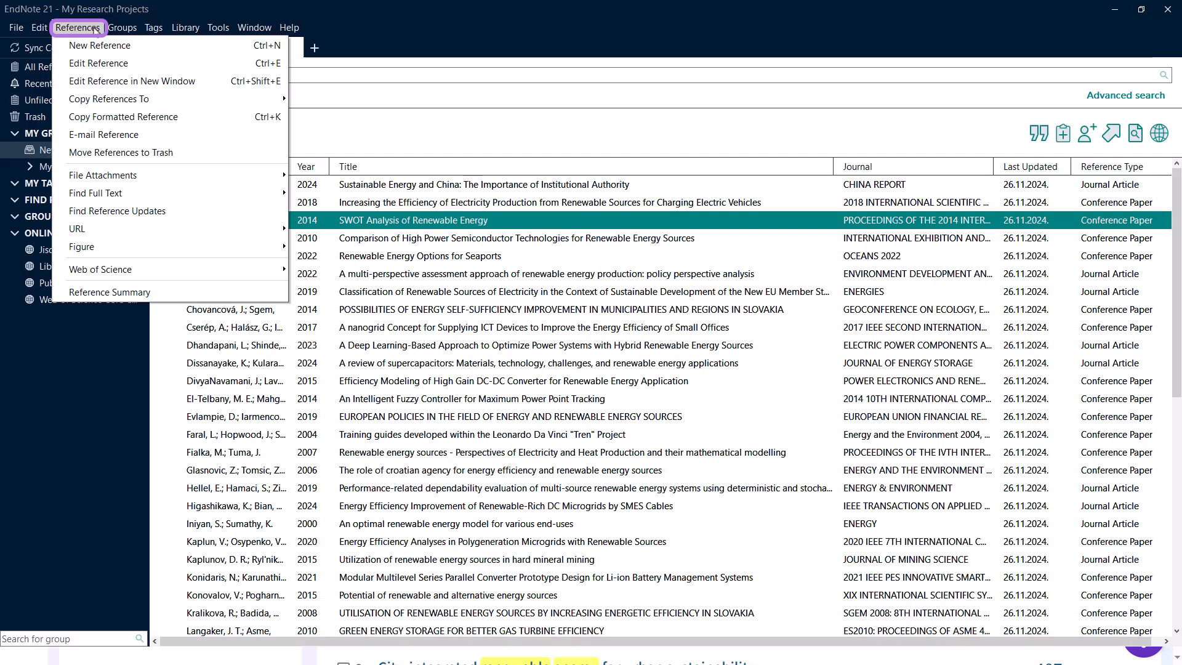
{"action": "mouse_move", "coordinate": [99, 270]}
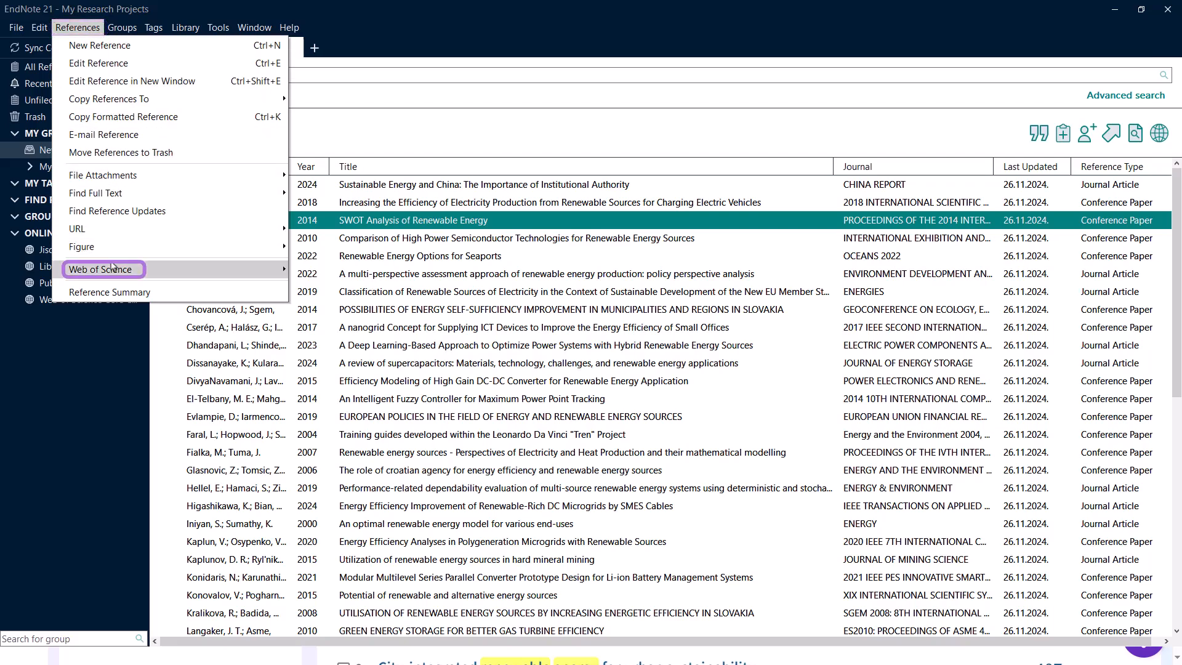
{"action": "mouse_move", "coordinate": [102, 269]}
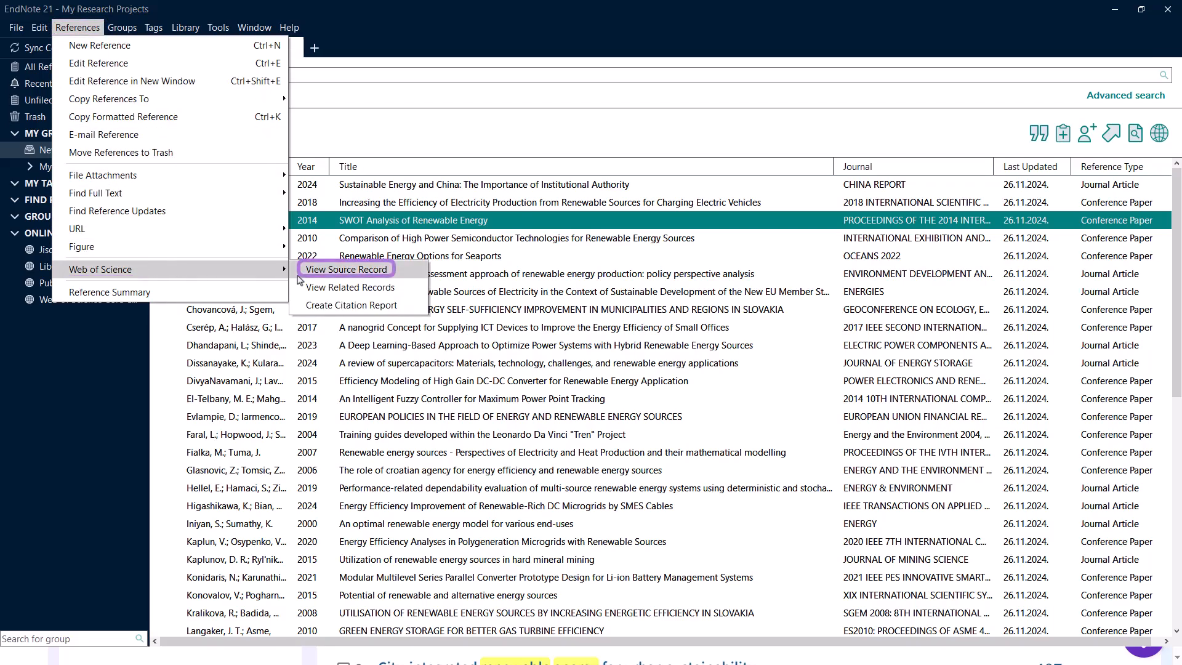
View the Web of Science source record for the SWOT Analysis paper, showing 6 citations.
{"action": "left_click", "coordinate": [346, 270]}
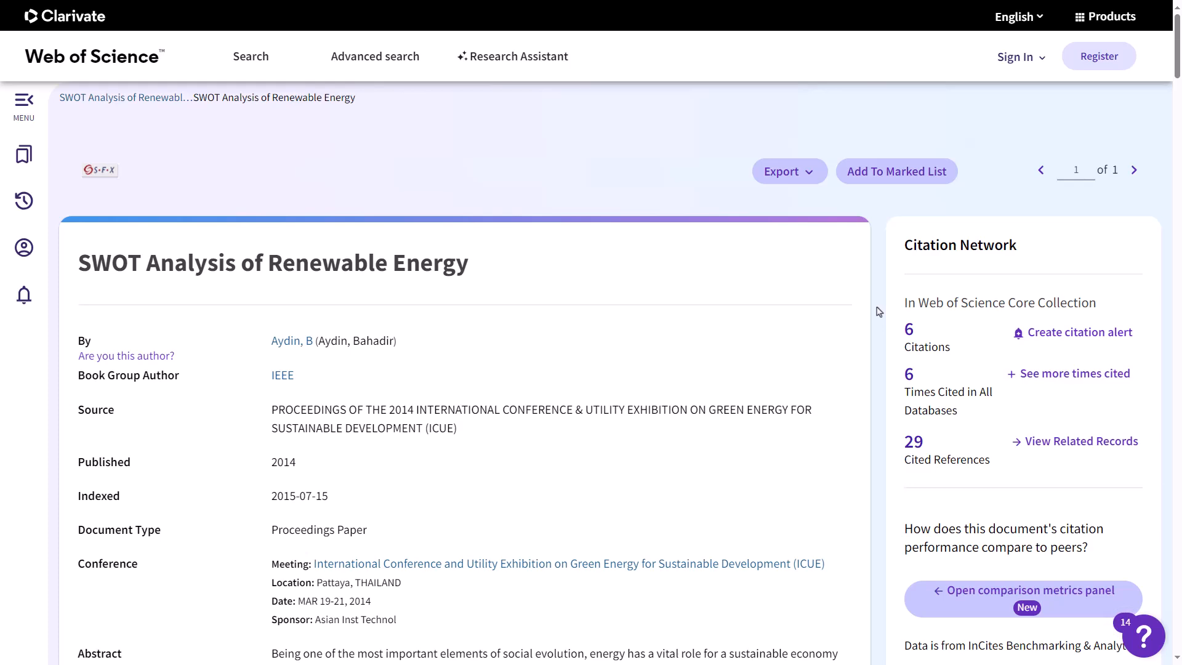
{"action": "scroll", "scroll_direction": "down", "scroll_amount": 3}
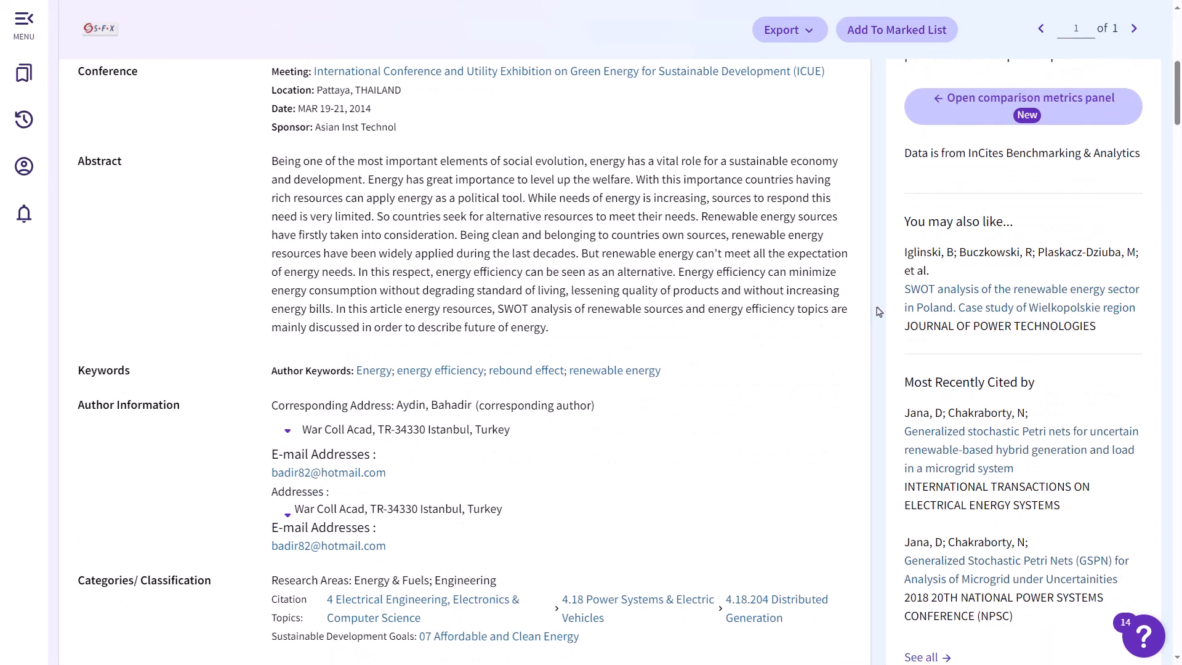
{"action": "scroll", "scroll_direction": "down", "scroll_amount": 3}
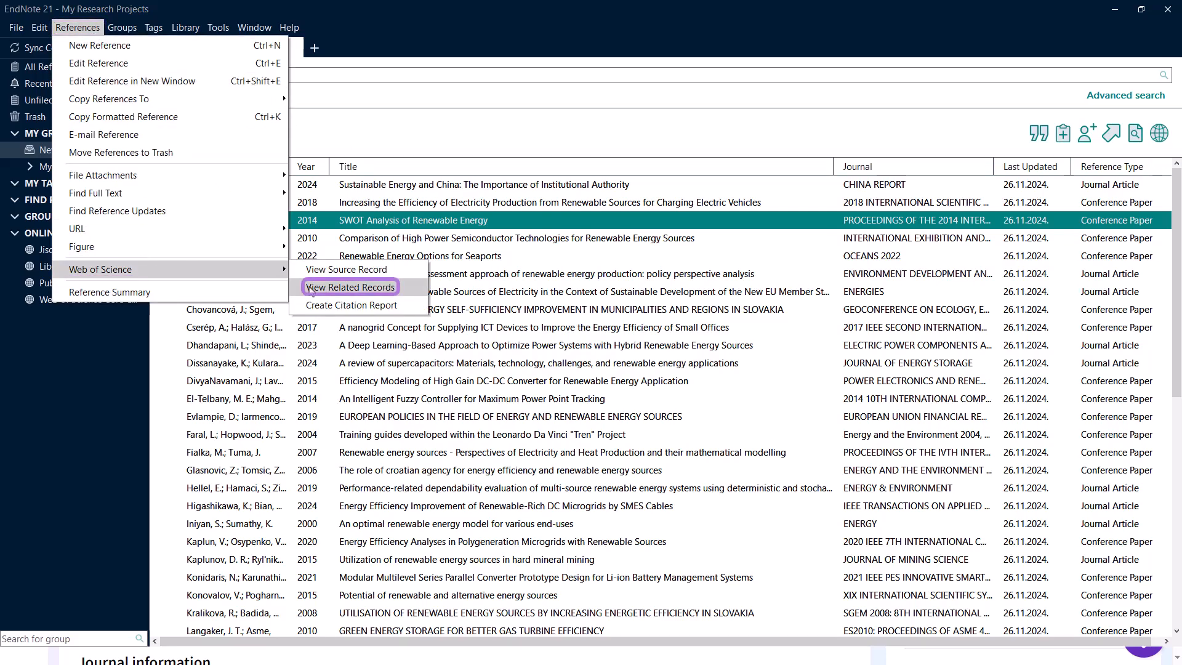
View the 52 Web of Science records related to the SWOT Analysis paper.
{"action": "left_click", "coordinate": [350, 287]}
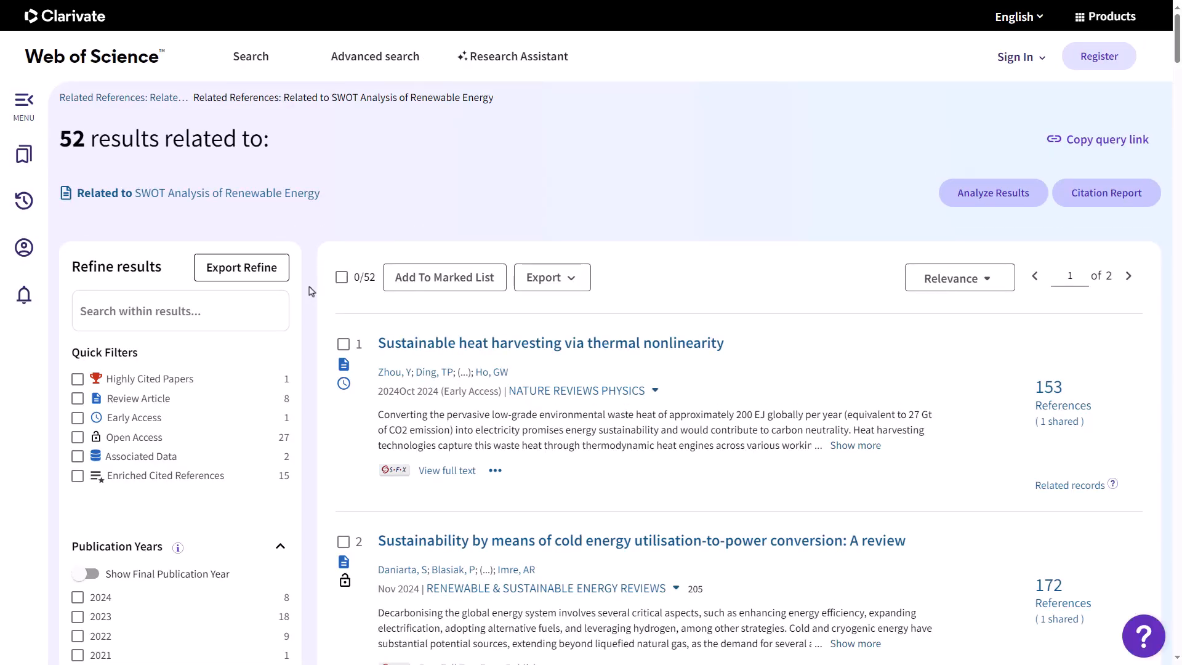
{"action": "scroll", "scroll_direction": "down", "scroll_amount": 3}
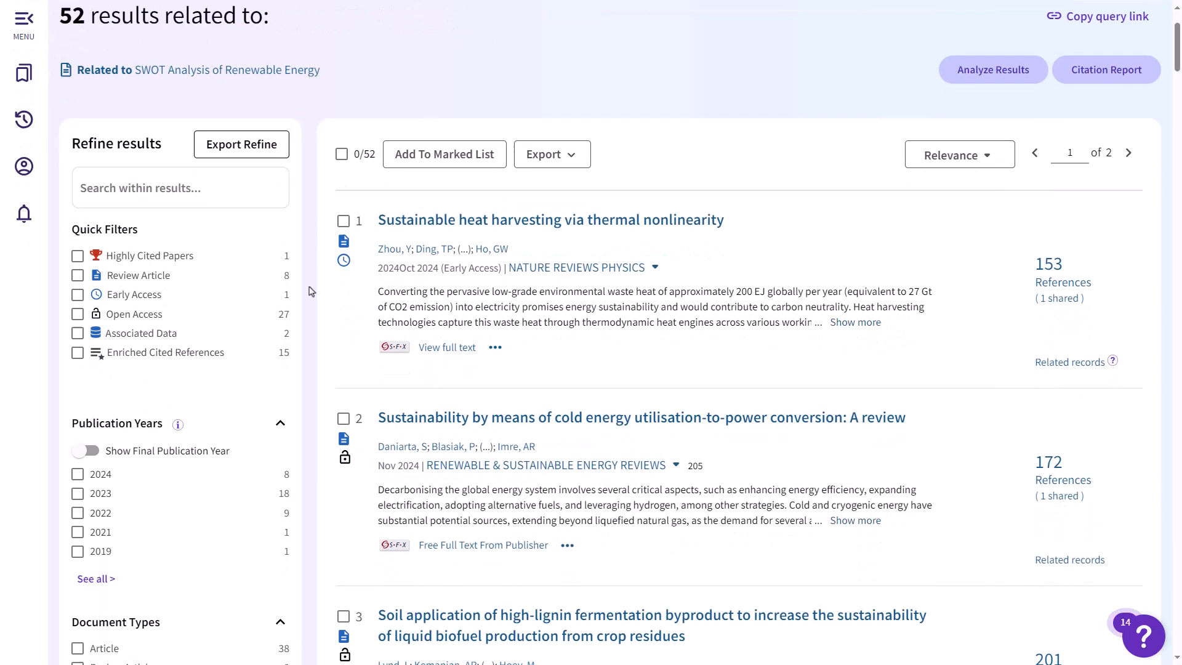
{"action": "scroll", "scroll_direction": "down", "scroll_amount": 3}
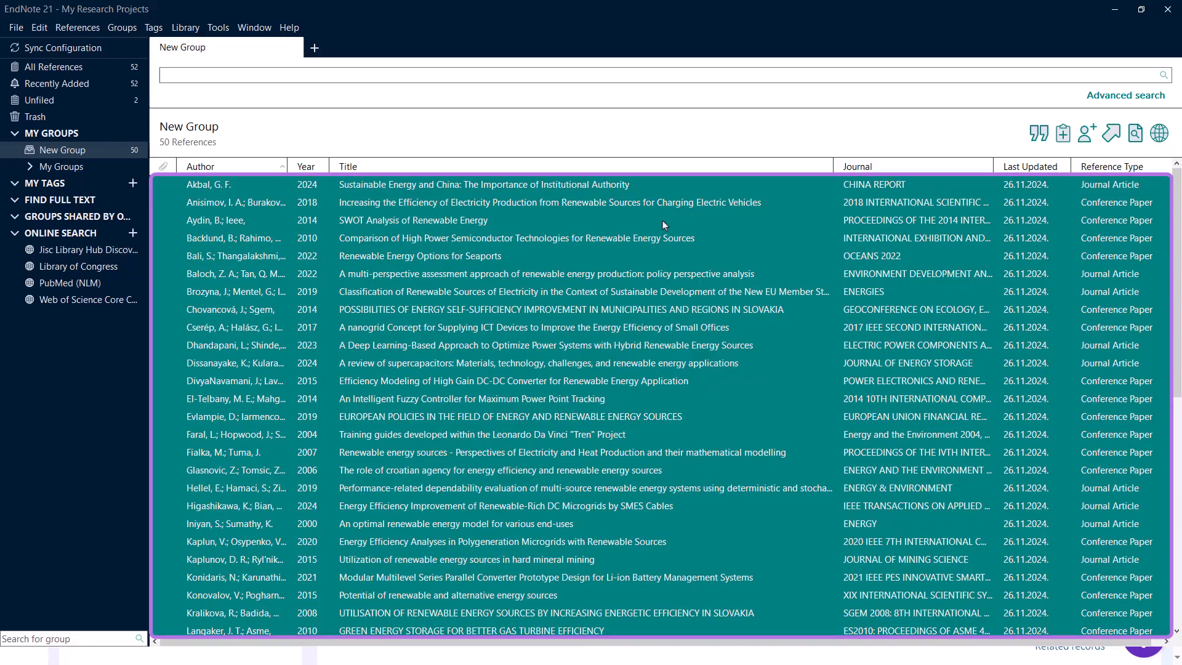
Create a Web of Science citation report for all 50 references in New Group.
{"action": "left_click", "coordinate": [76, 28]}
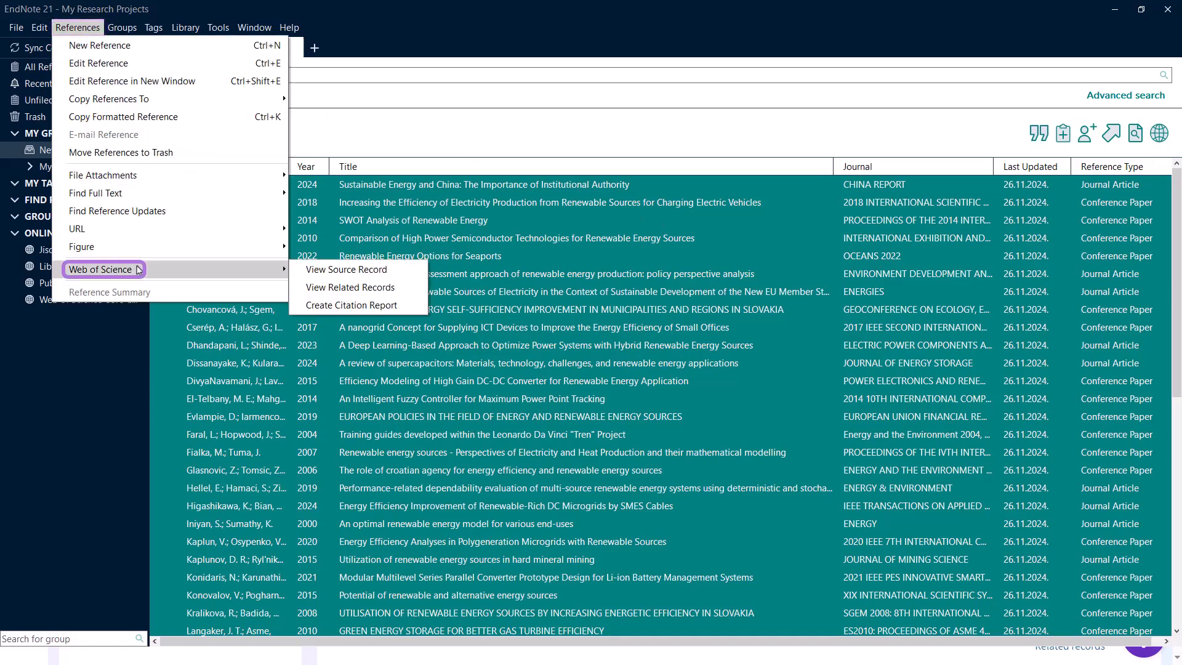
{"action": "left_click", "coordinate": [351, 304]}
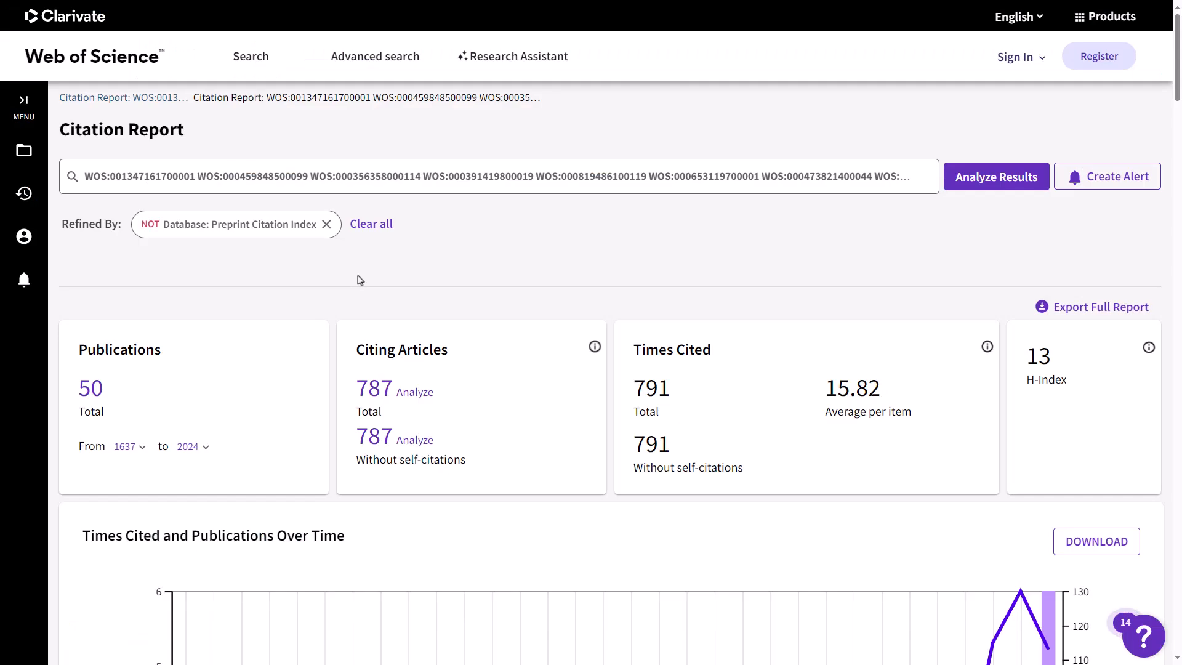
Browse the 50-publication citation report, then bring up New Group's actions in EndNote 21.
{"action": "scroll", "scroll_direction": "down", "scroll_amount": 3}
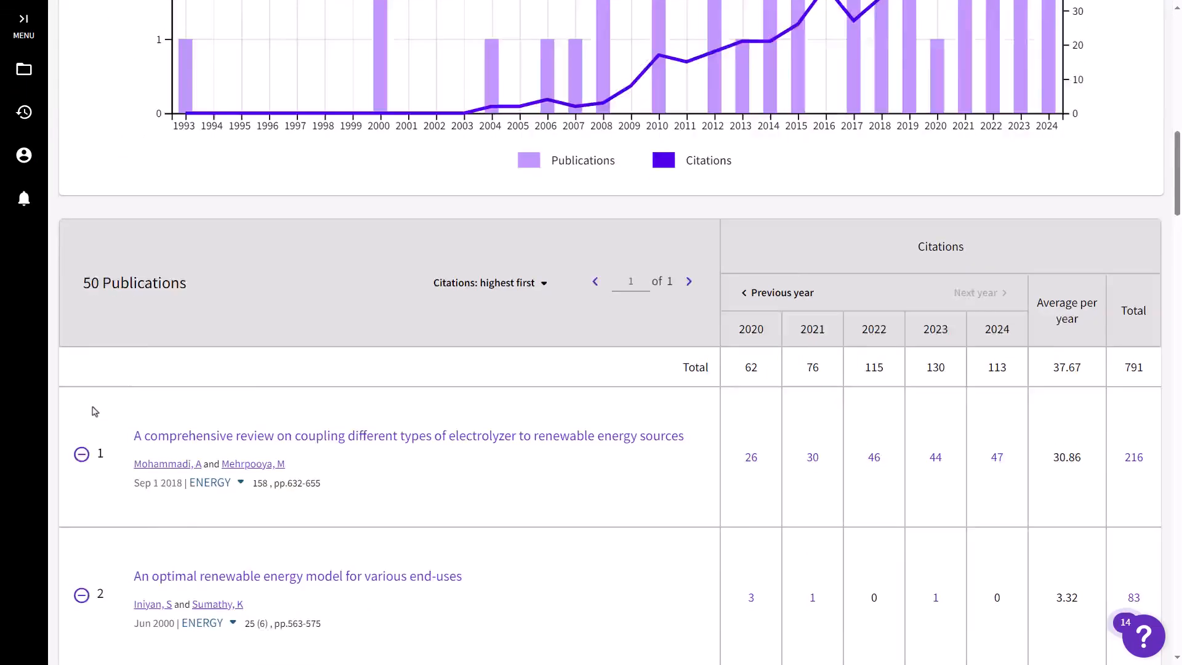
{"action": "scroll", "scroll_direction": "down", "scroll_amount": 3}
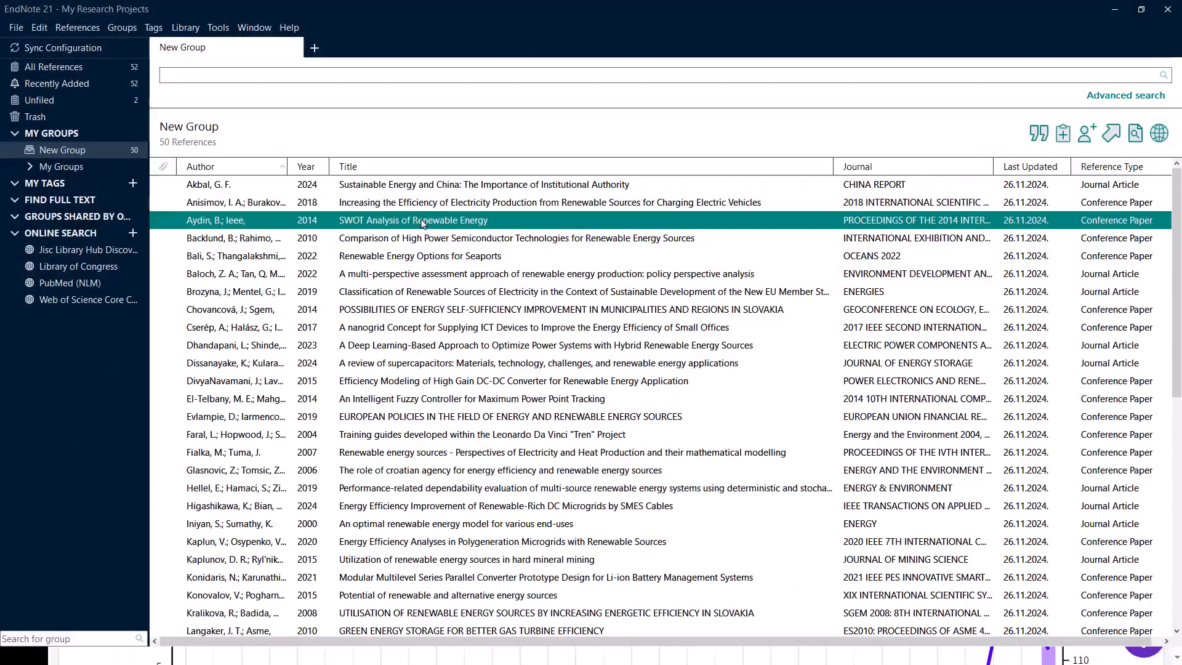
{"action": "right_click", "coordinate": [63, 149]}
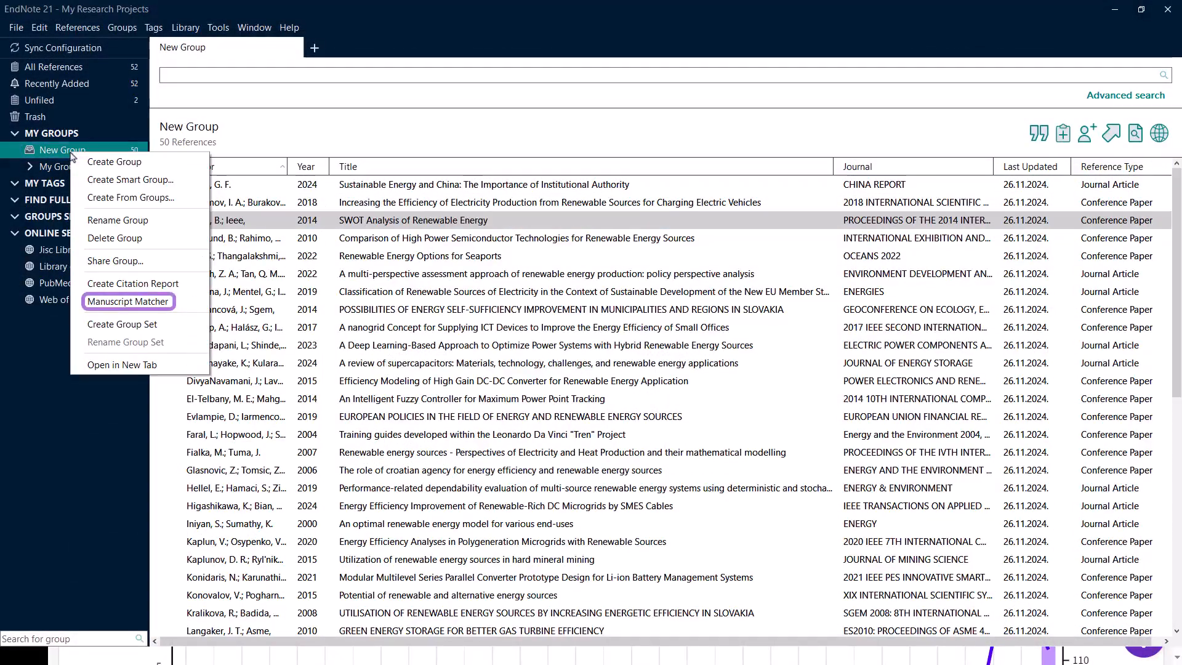
{"action": "mouse_move", "coordinate": [128, 302]}
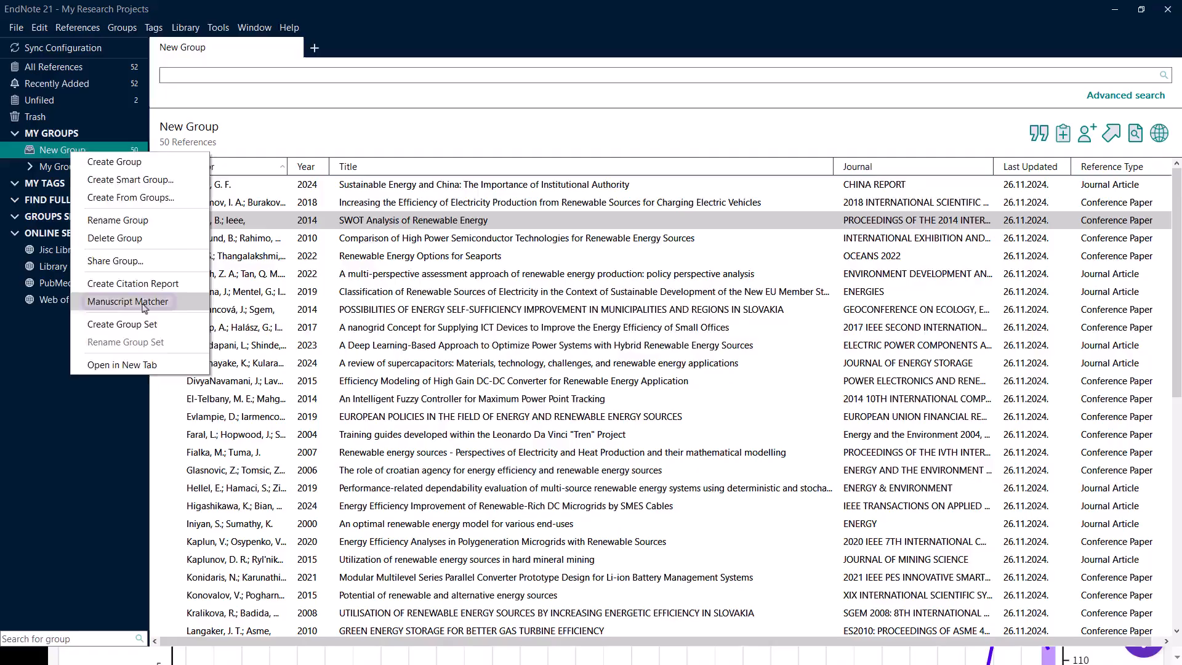
Run Manuscript Matcher with title 'Exploring the Impact of Climate Change on Biodiversity' and its abstract to find journals.
{"action": "left_click", "coordinate": [127, 302]}
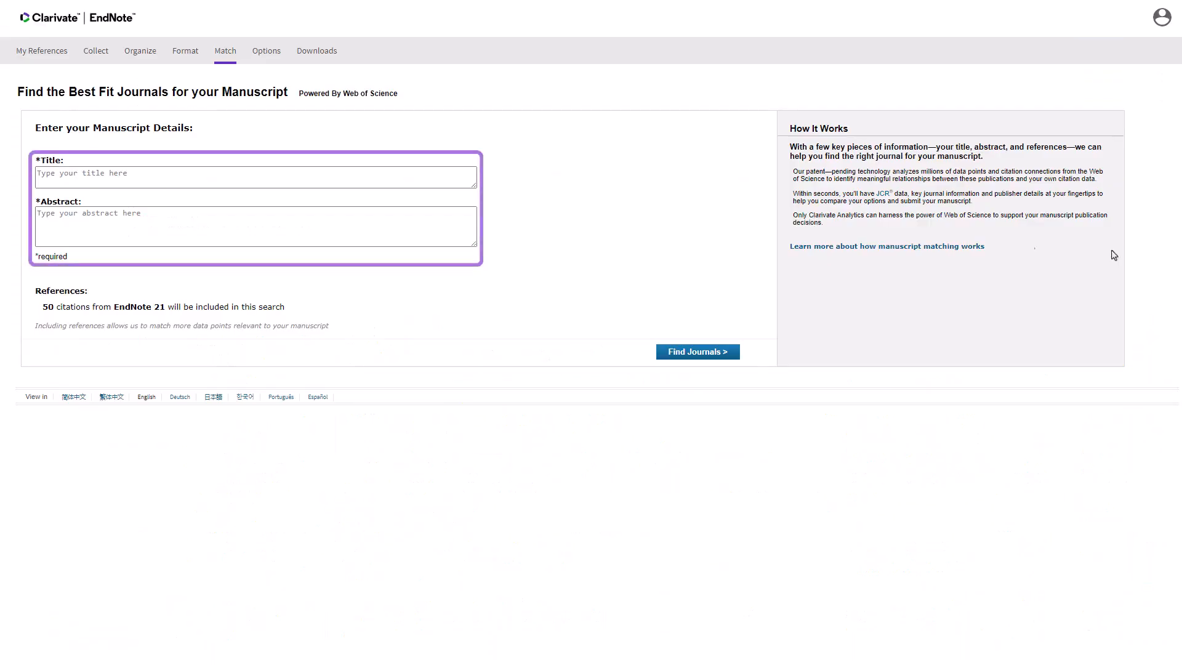
{"action": "type", "text": "Exploring the Impact of Climate Change on Biodiversity"}
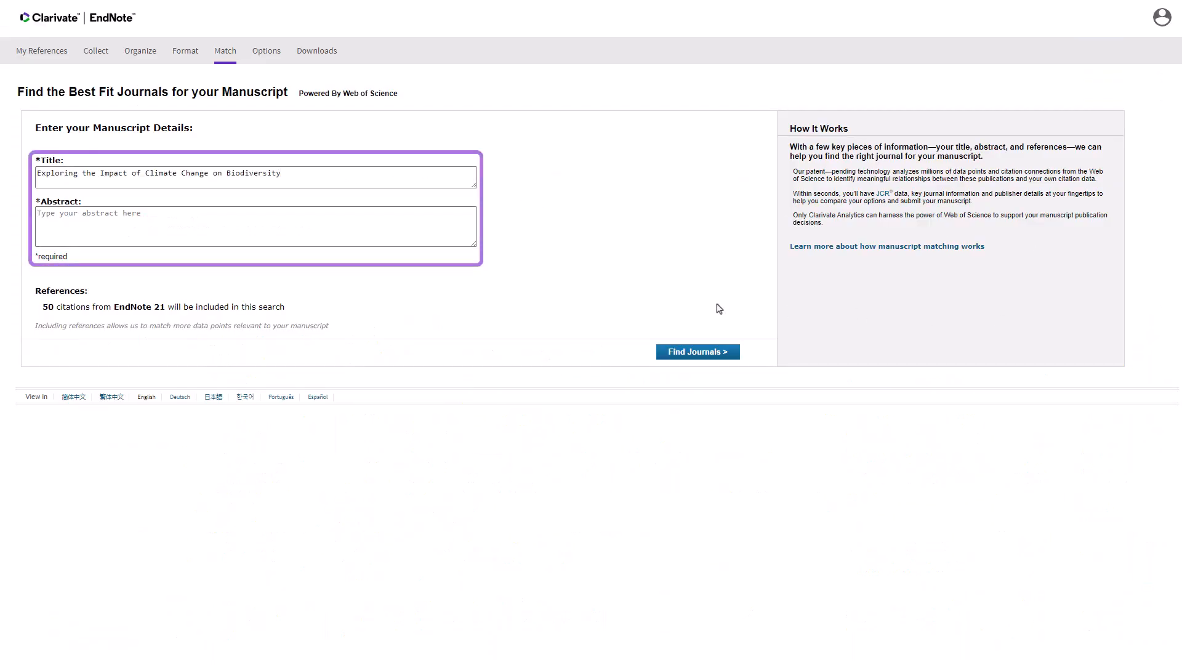
{"action": "type", "text": "This study investigates the effects of climate change on various species and ecosystems, highlighting the urgent need for conservation efforts."}
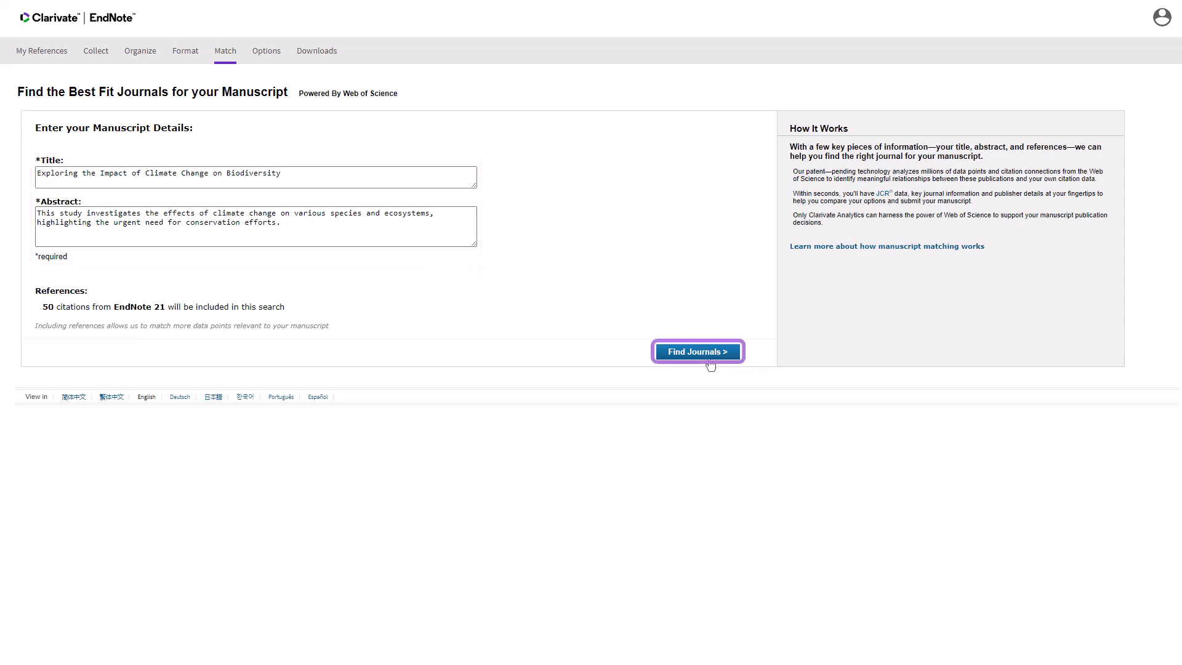
{"action": "left_click", "coordinate": [697, 351]}
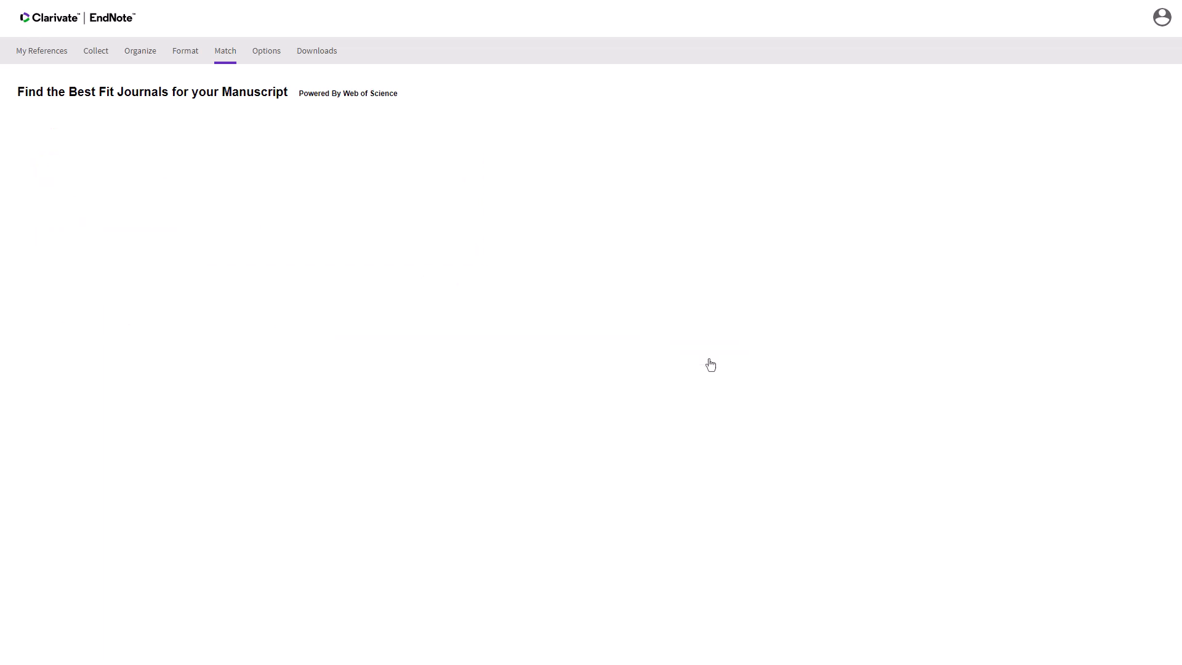